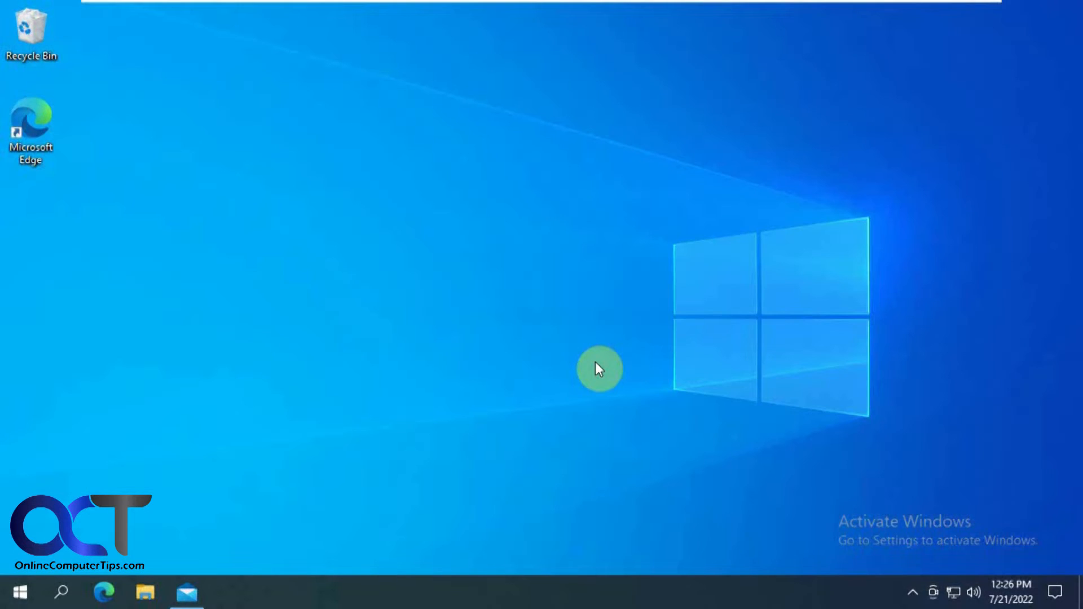
mouse_move(544, 350)
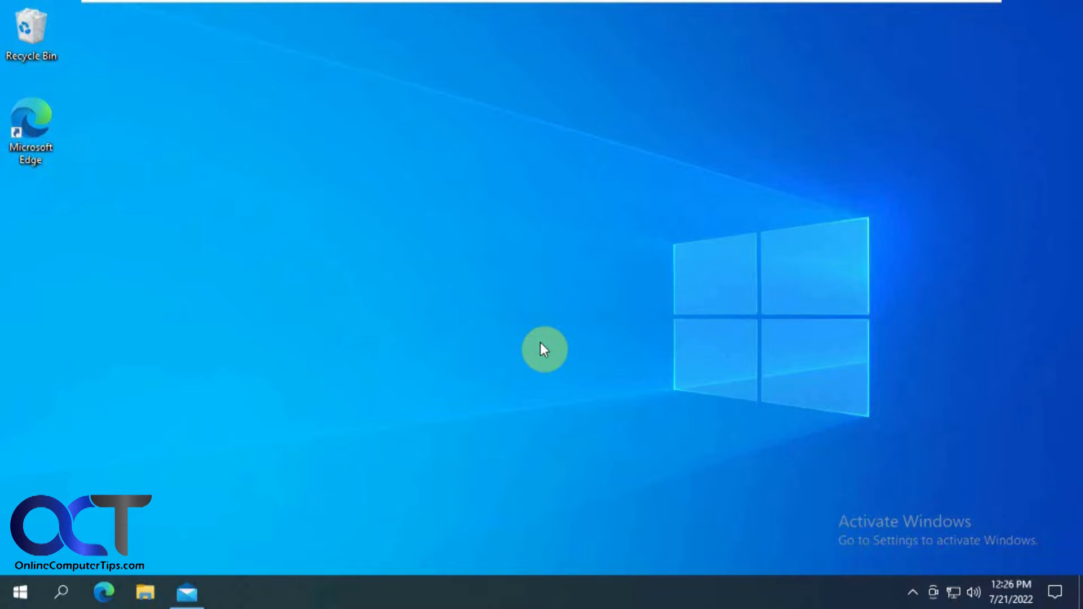
mouse_move(1014, 501)
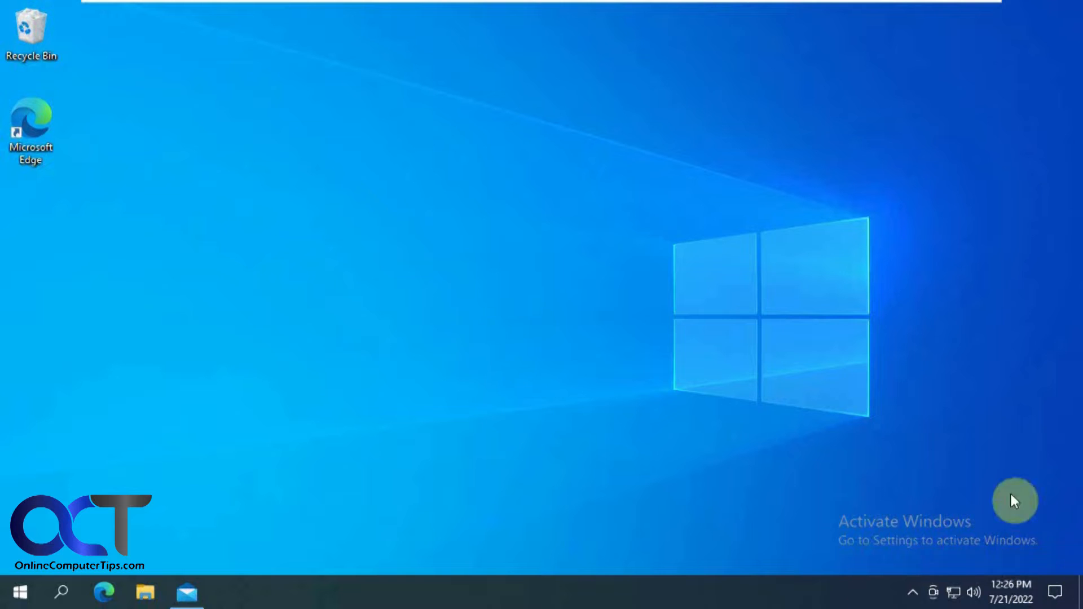
mouse_move(979, 338)
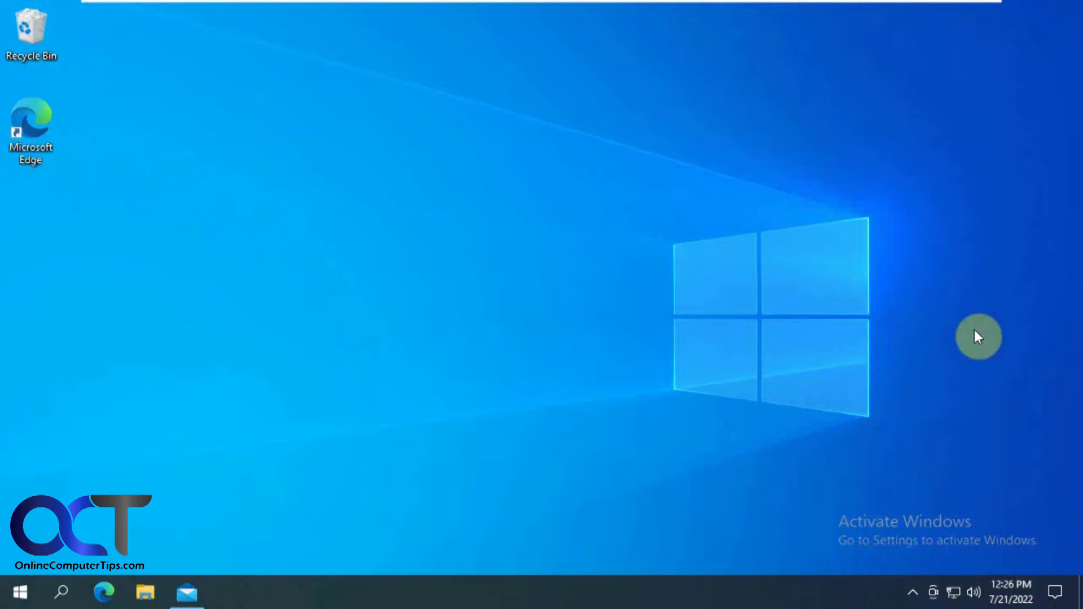
mouse_move(881, 413)
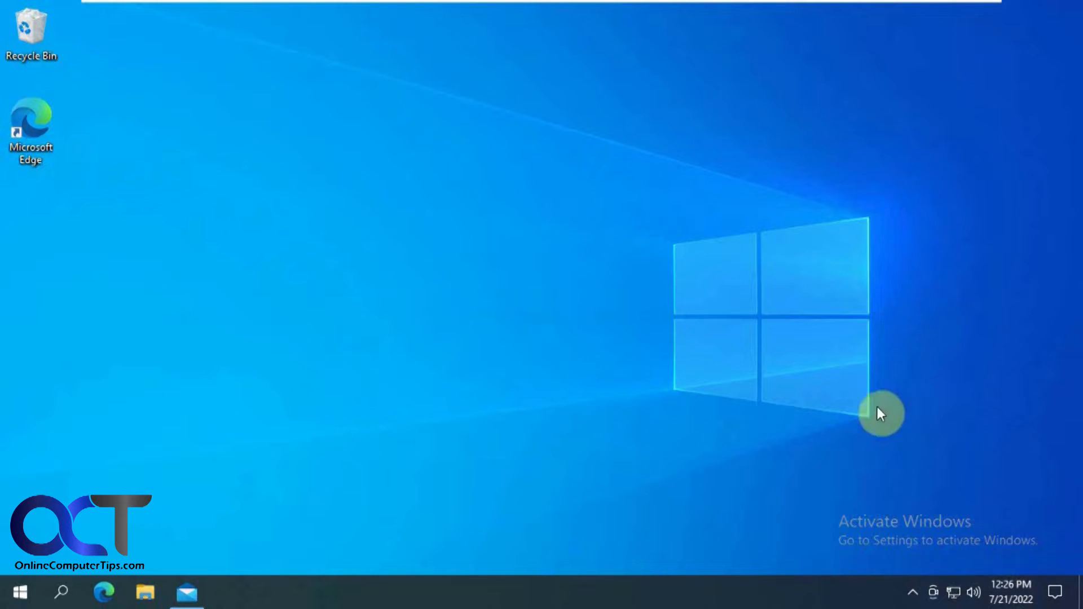
mouse_move(780, 347)
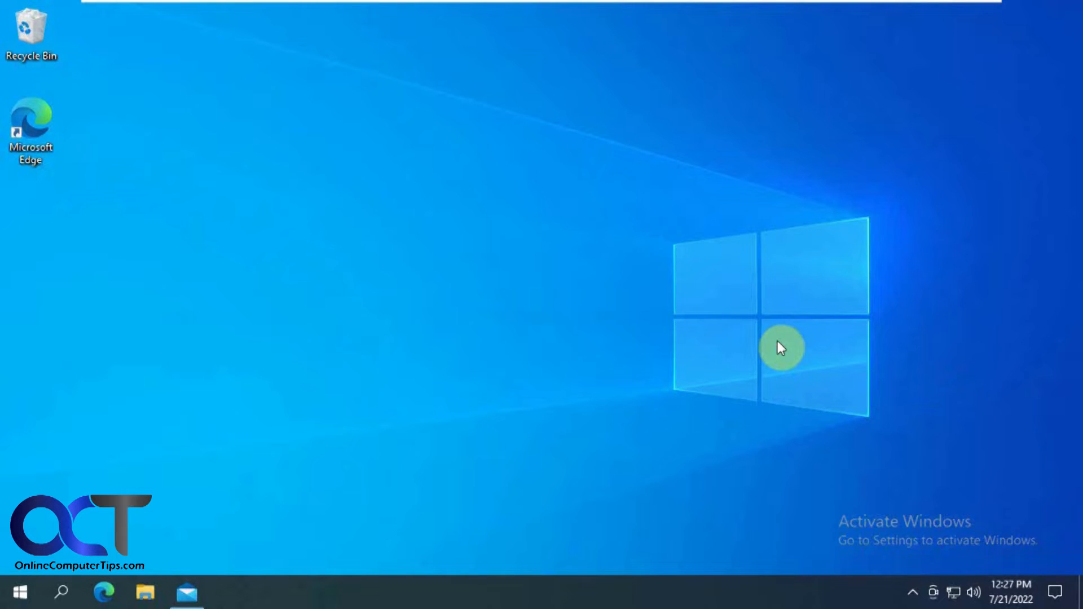
mouse_move(740, 202)
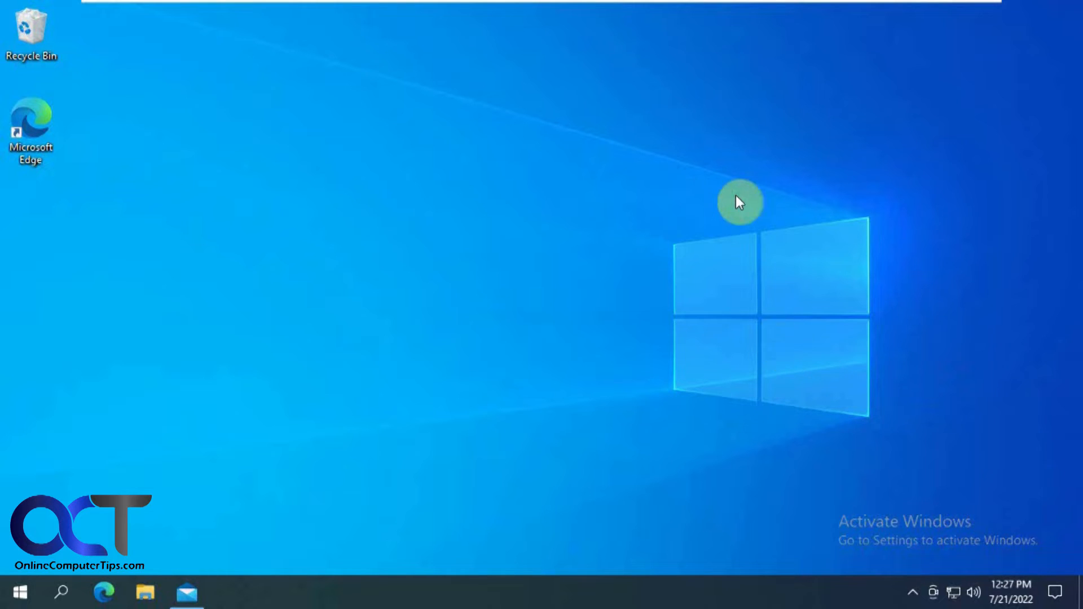
mouse_move(703, 240)
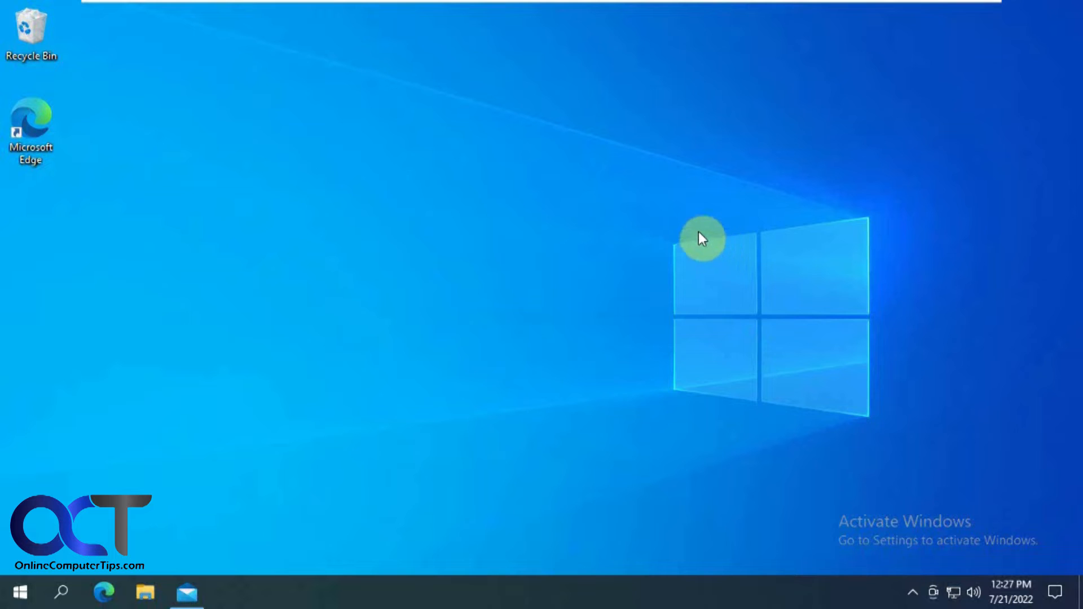
mouse_move(669, 381)
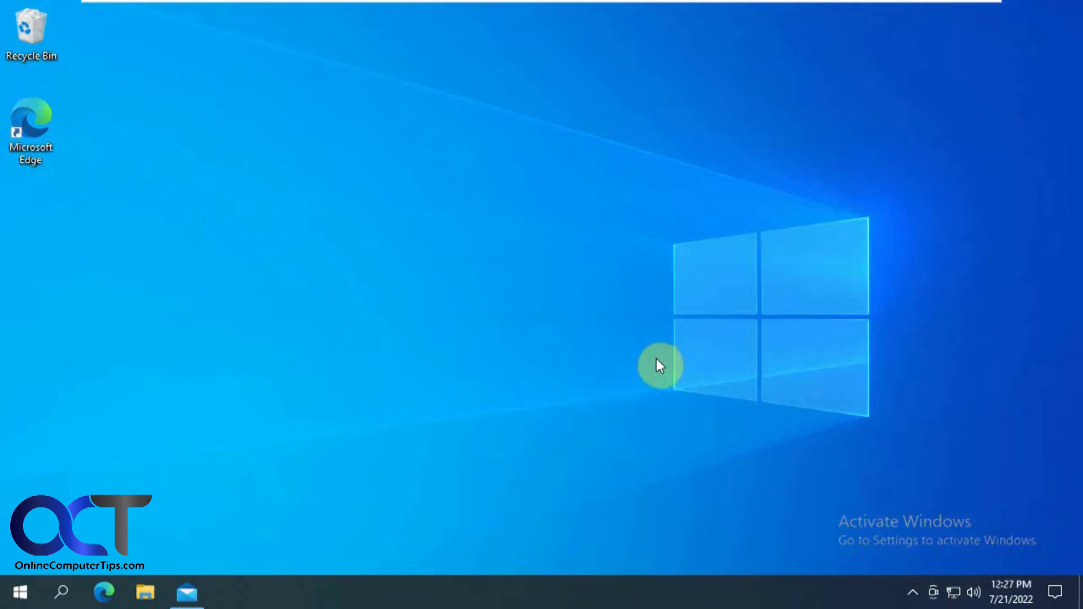
mouse_move(193, 592)
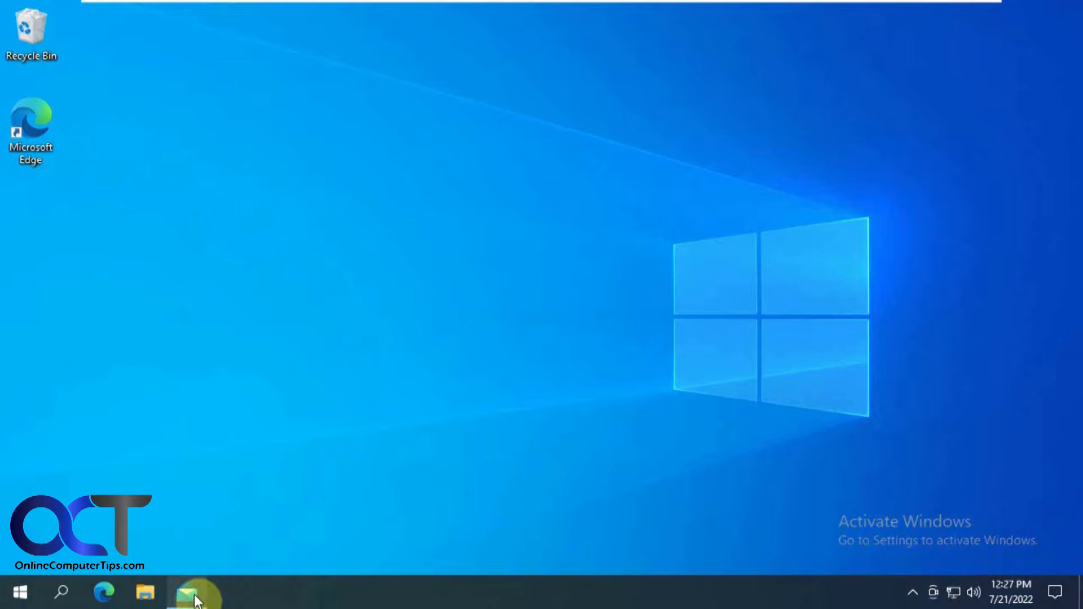
Compose a new Mail message to the Gmail account with subject 'Notified' and send it
click(195, 592)
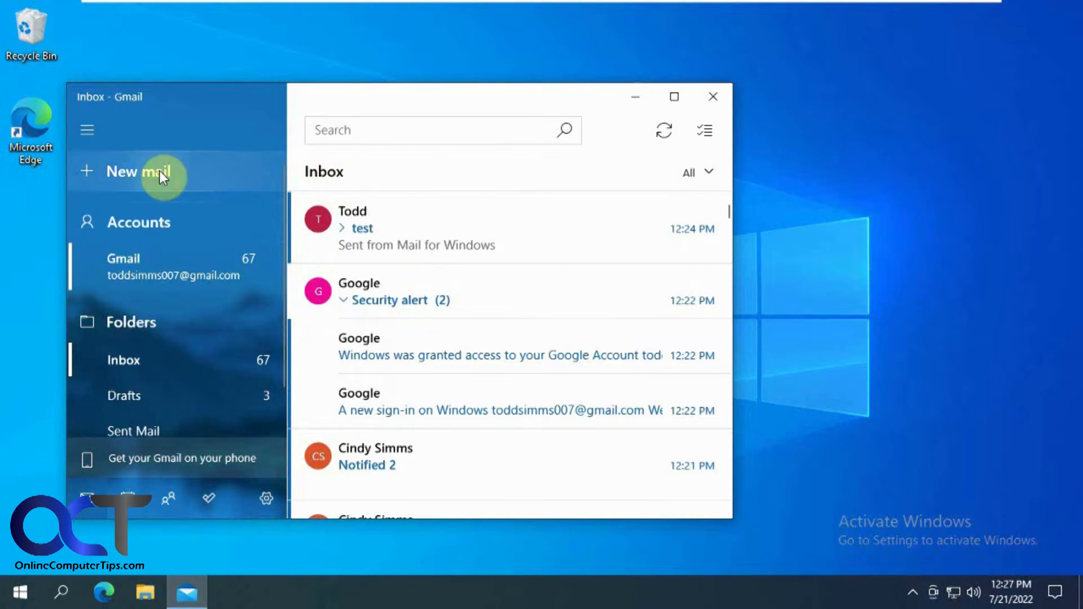
click(138, 171)
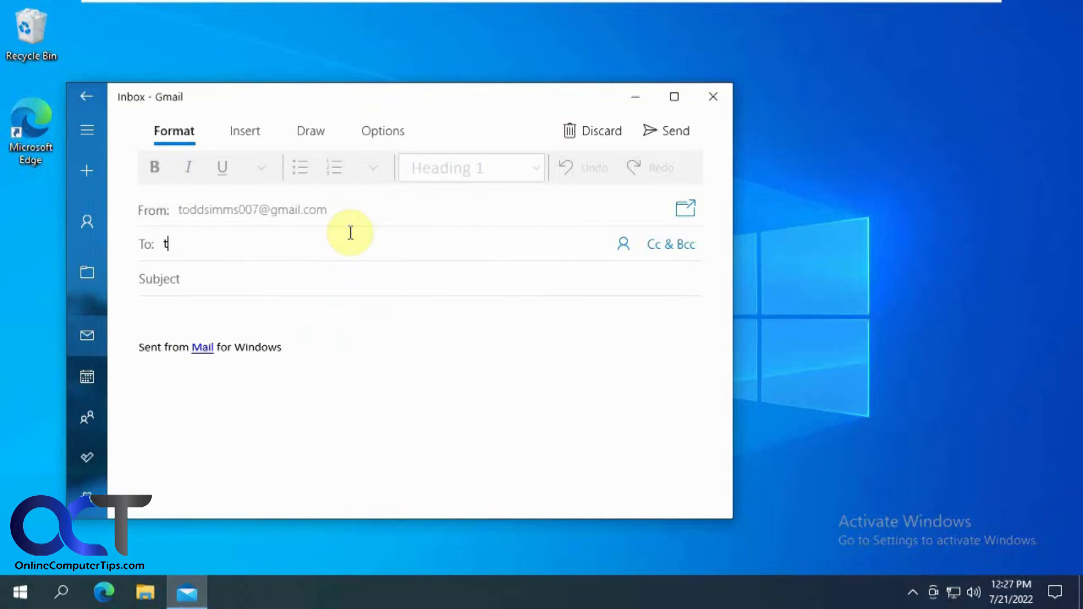
text(odd)
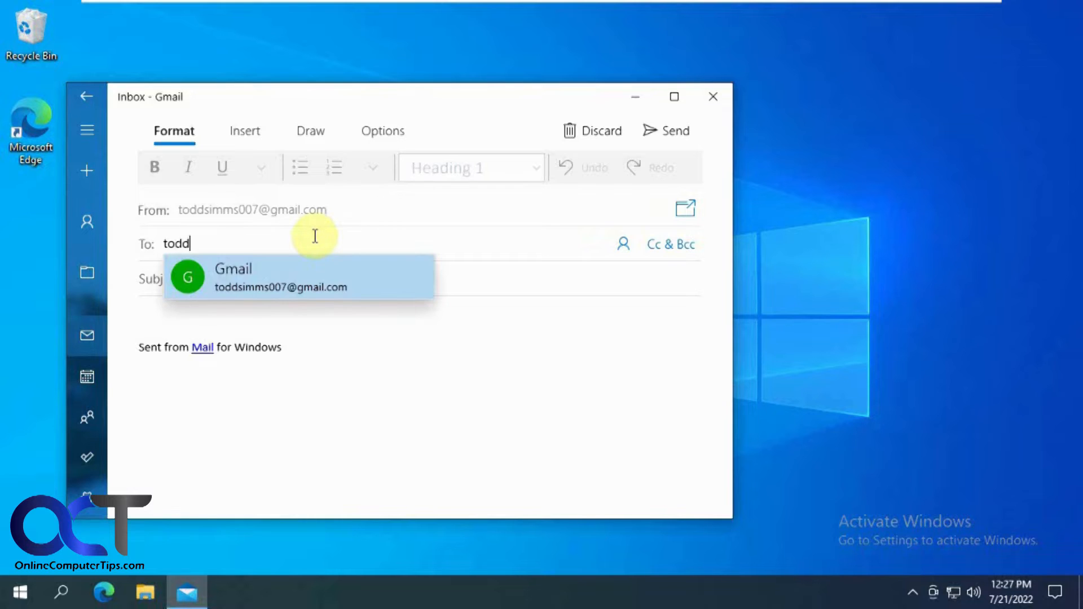
click(280, 277)
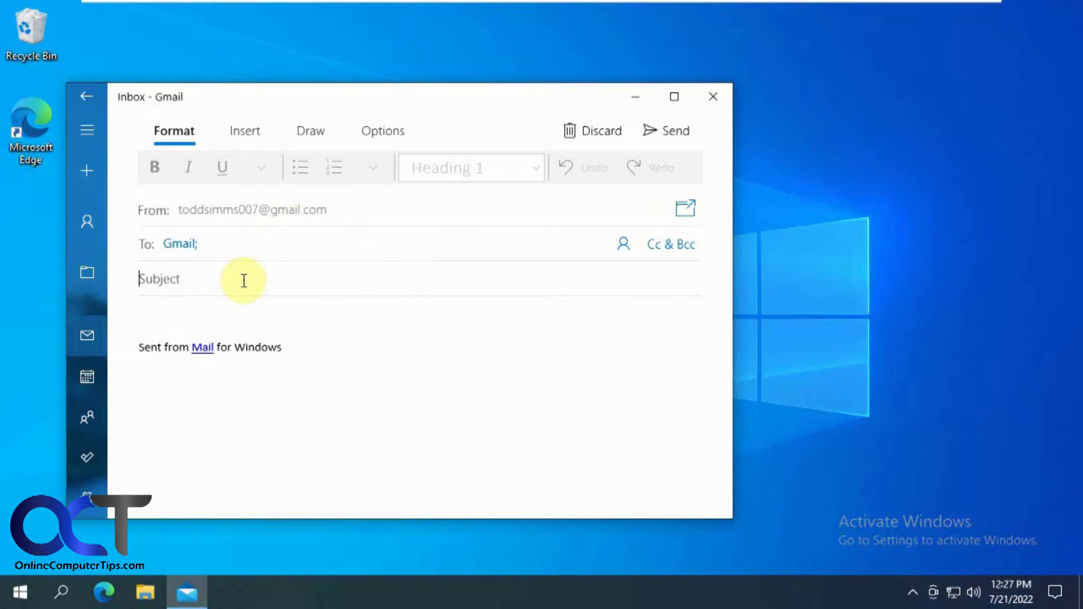
text(Not)
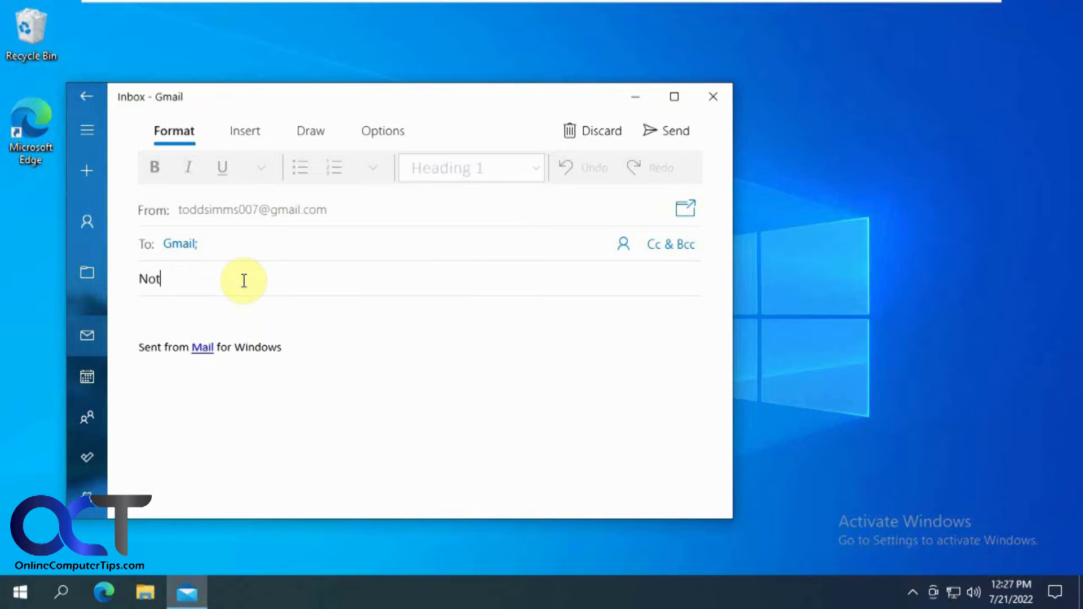
text(ified)
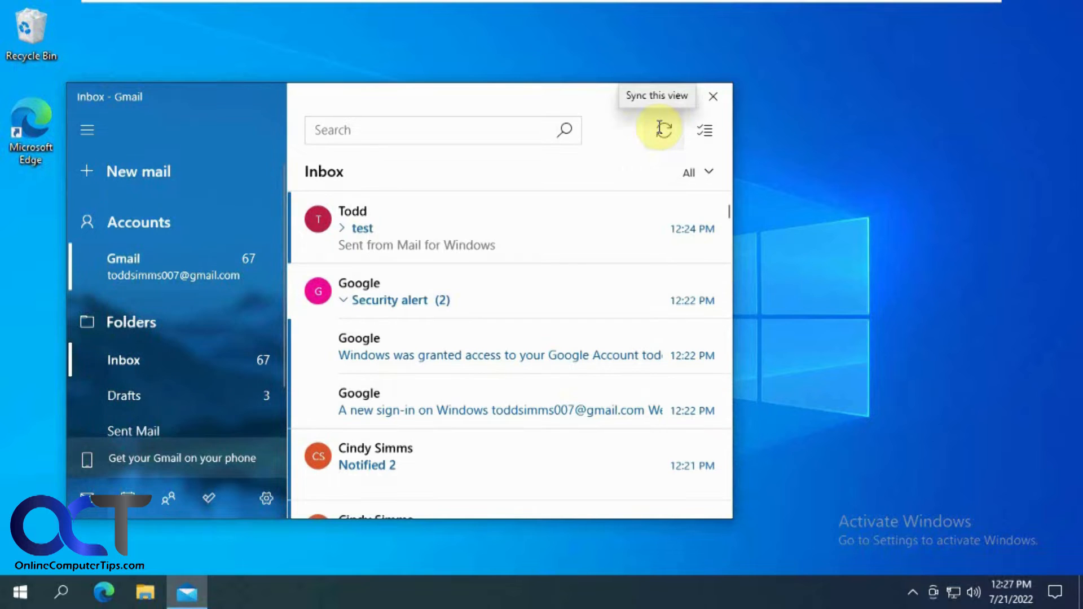
Sync the inbox until the 'Notified' message arrives, then close Mail
click(660, 129)
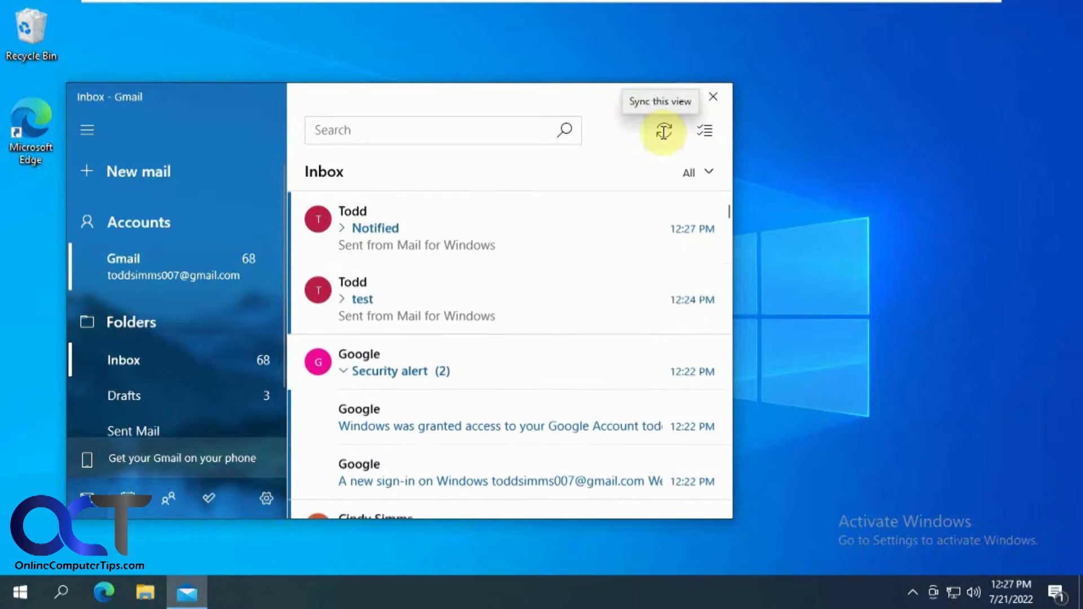
click(662, 131)
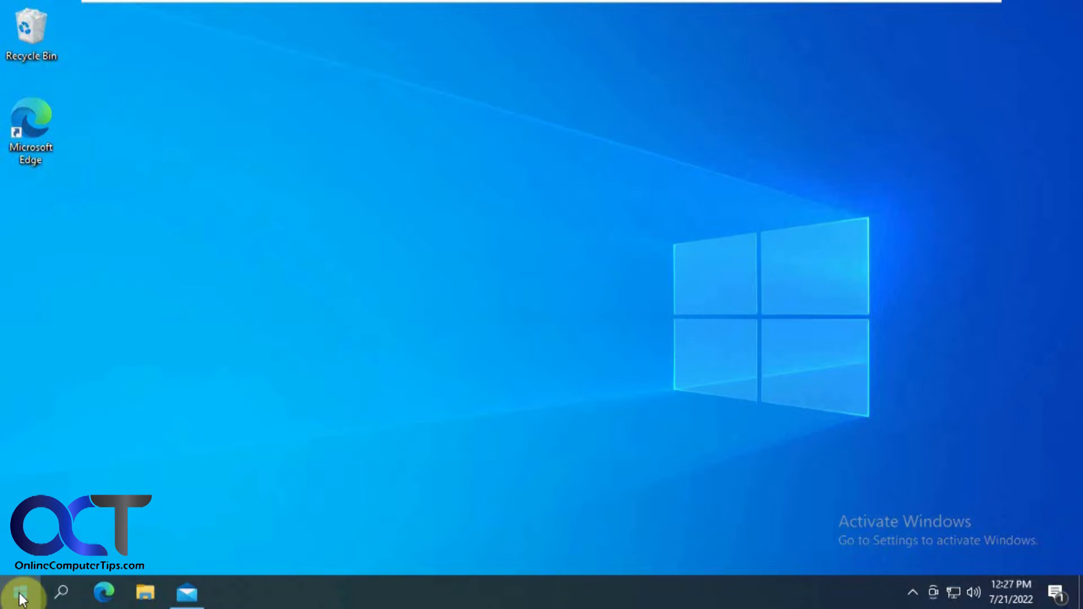
Reach the Windows Settings home page from the Windows 10 Start menu
click(20, 592)
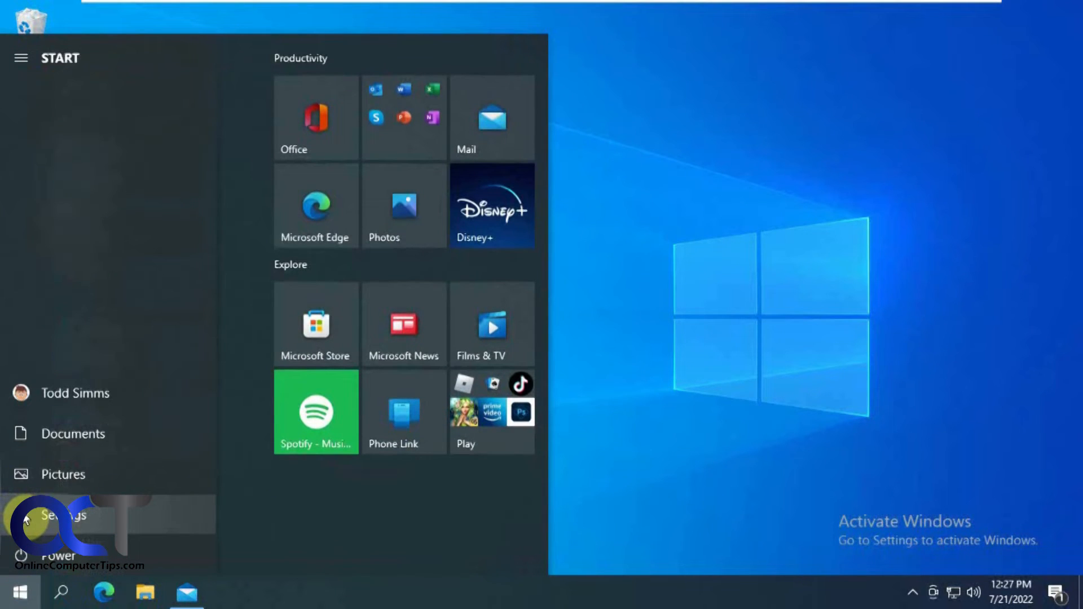
click(63, 515)
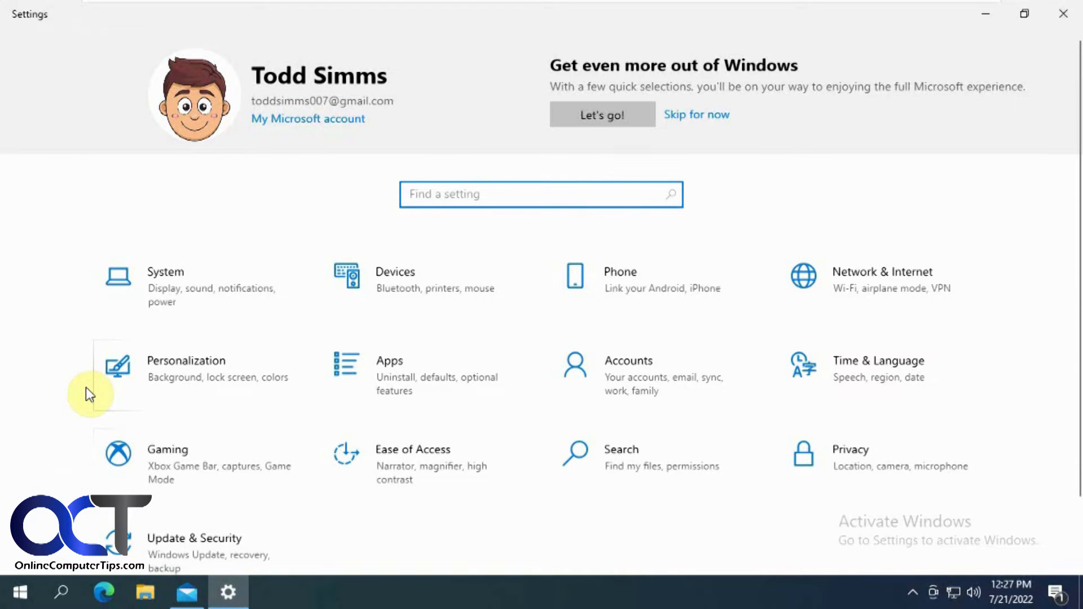
mouse_move(445, 463)
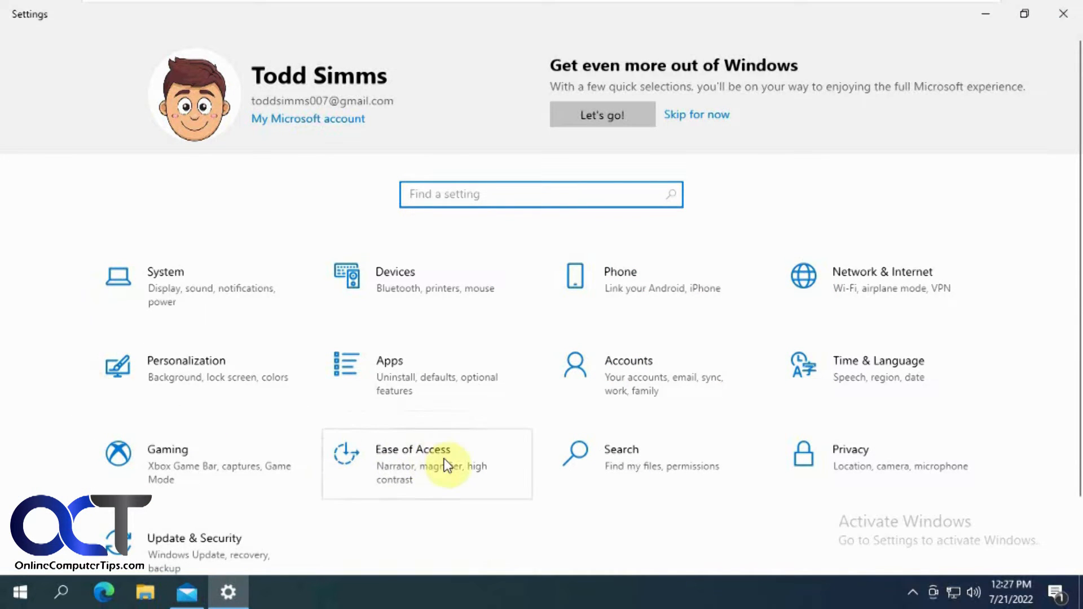
In Ease of Access Display, set 'Show notifications for' to 5 minutes
click(413, 450)
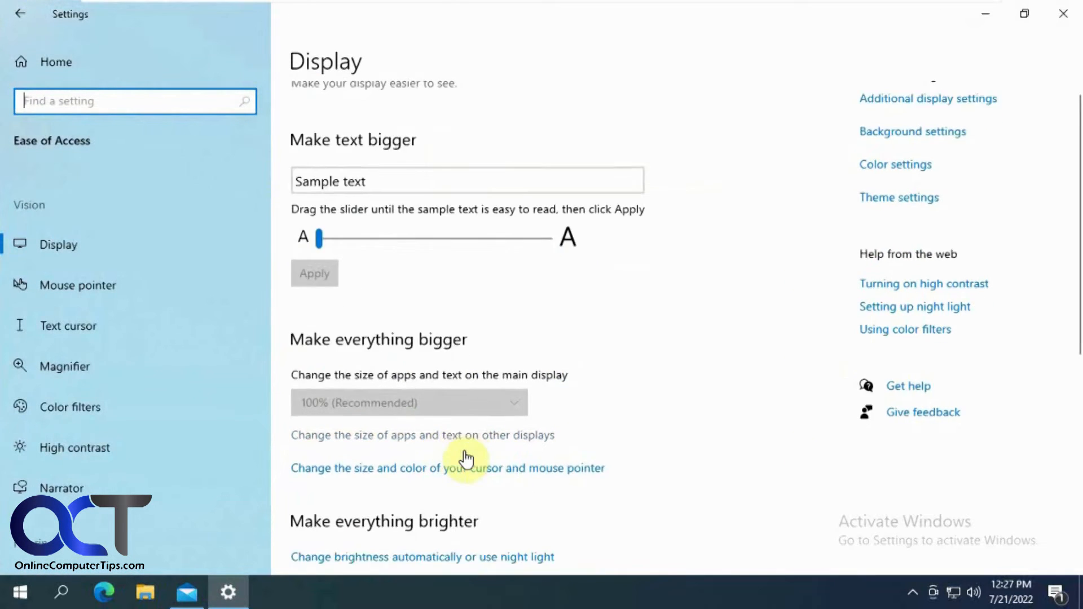
scroll(down, 3)
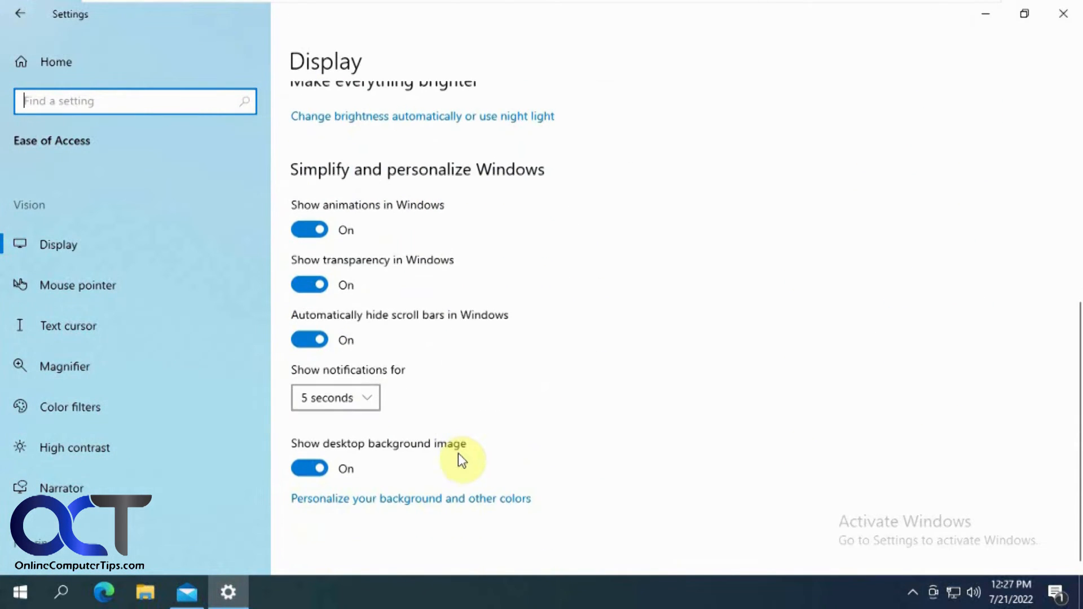
mouse_move(462, 180)
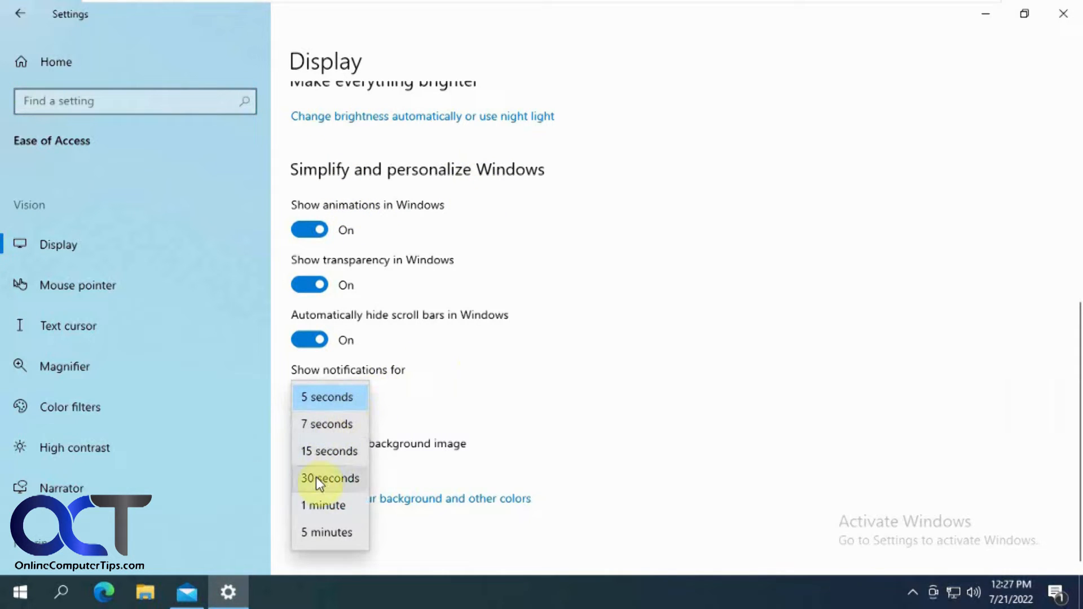
mouse_move(329, 531)
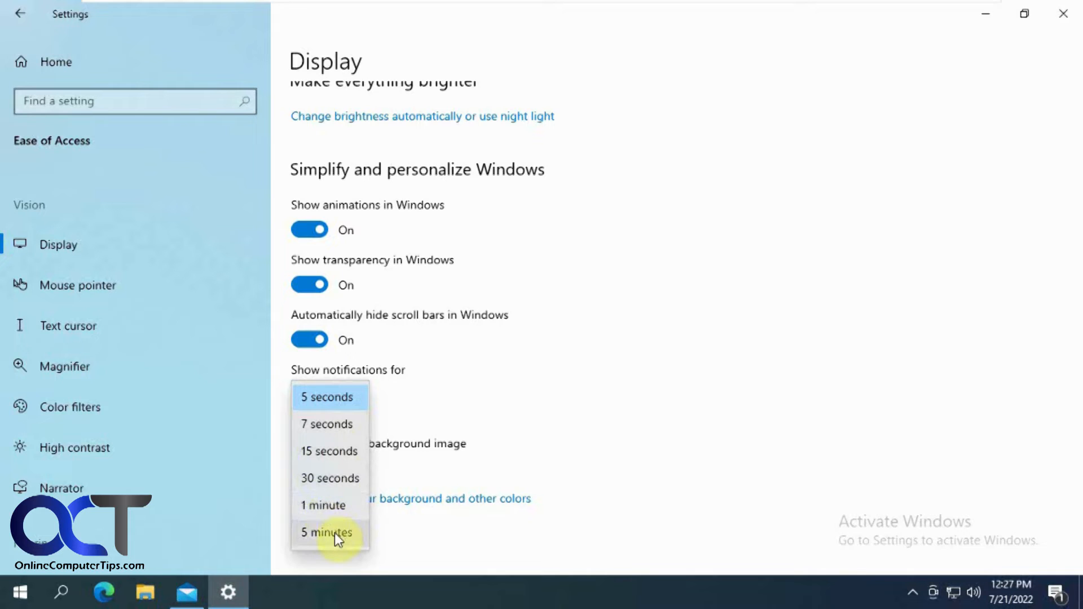
click(325, 532)
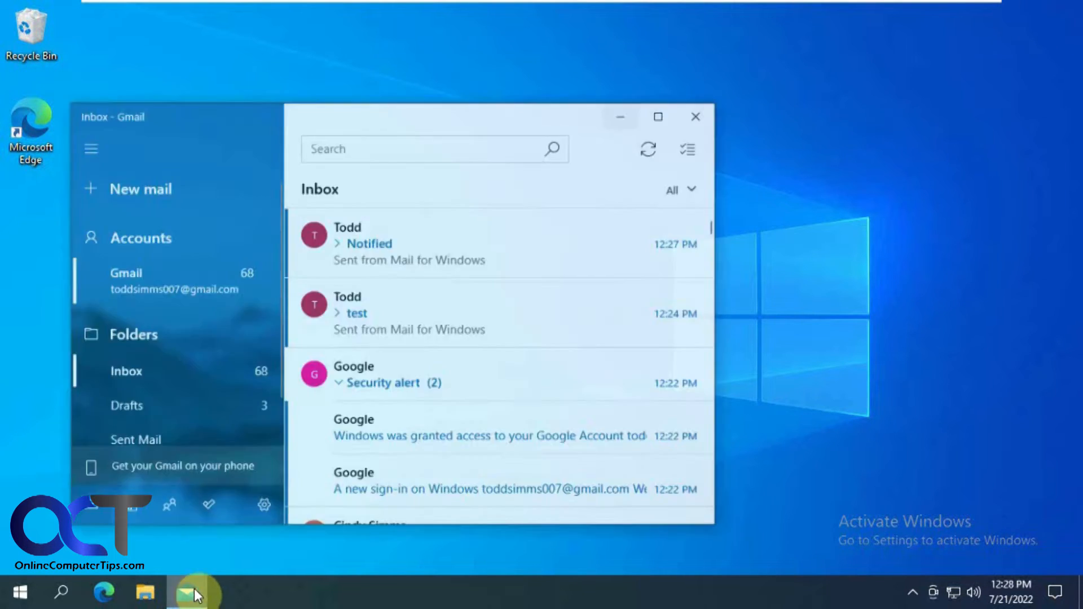
Compose and send a message to the Gmail account (todd) with subject 'Notified 2'
click(141, 188)
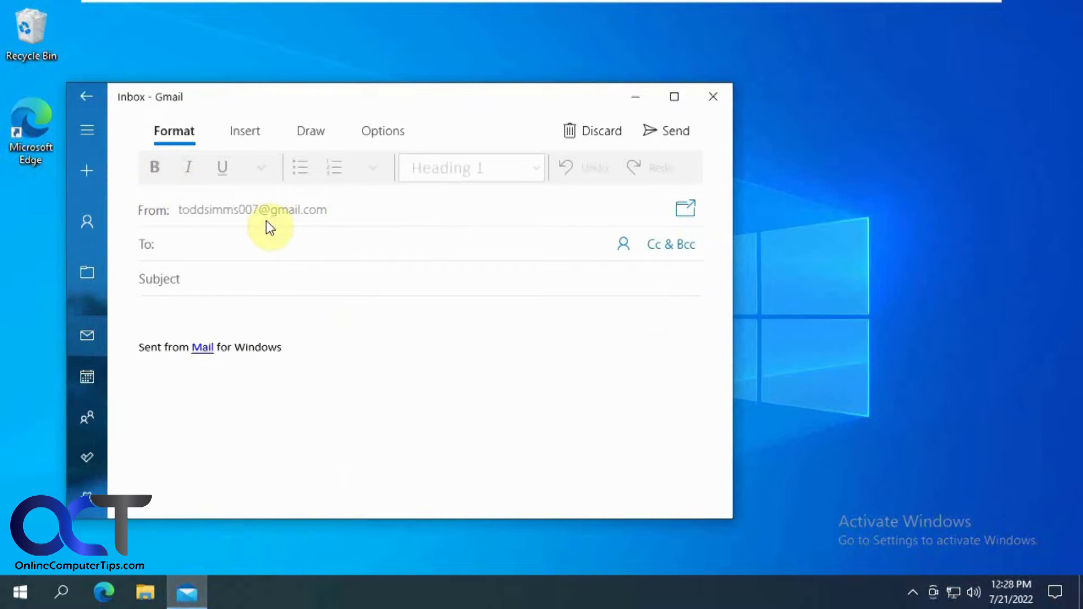
text(todd)
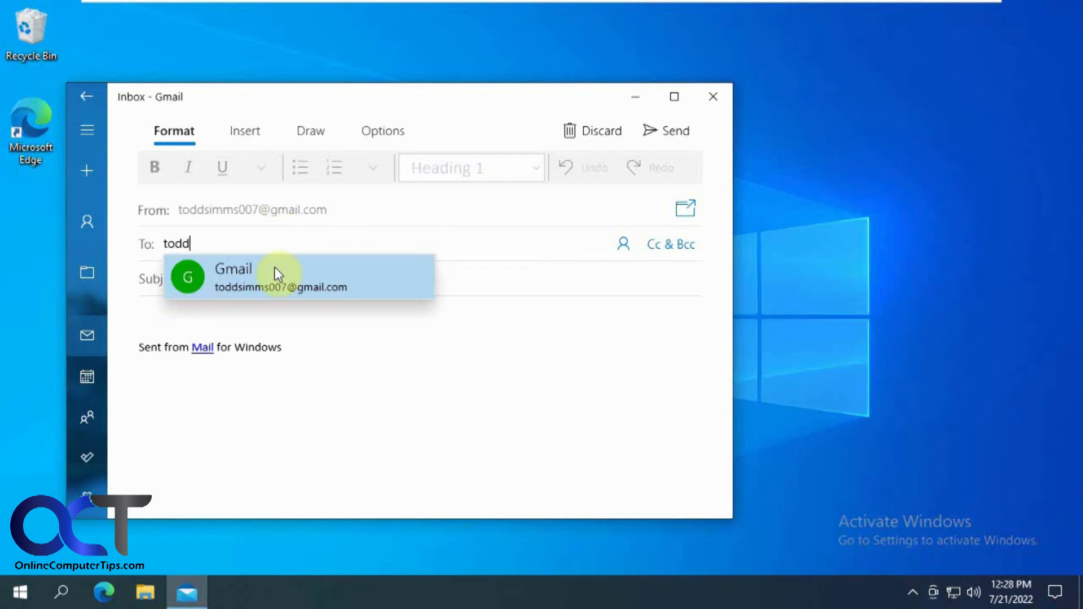
click(280, 276)
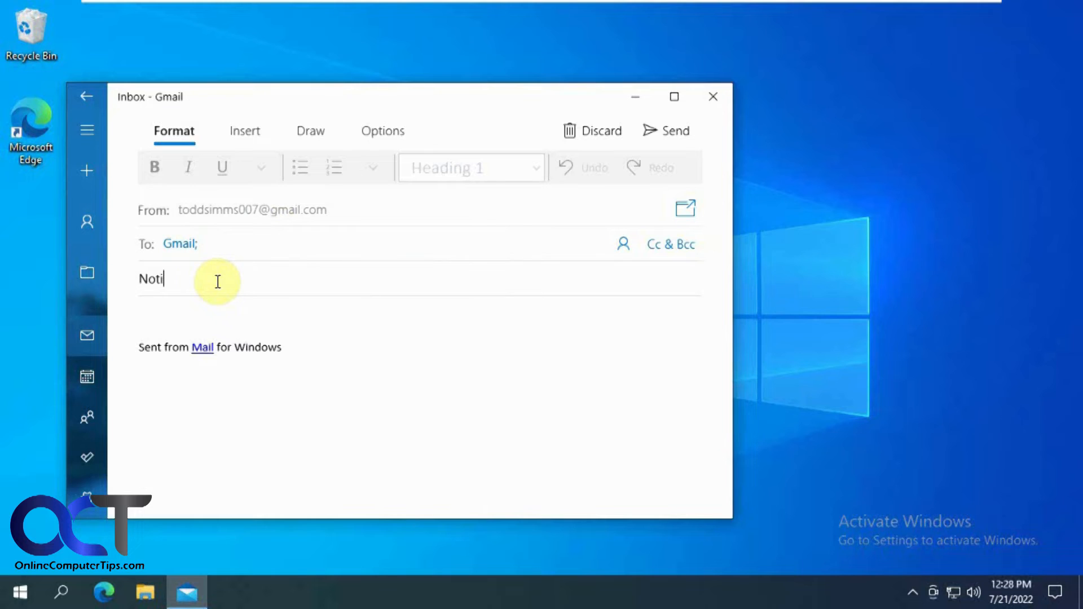
text(fied 2)
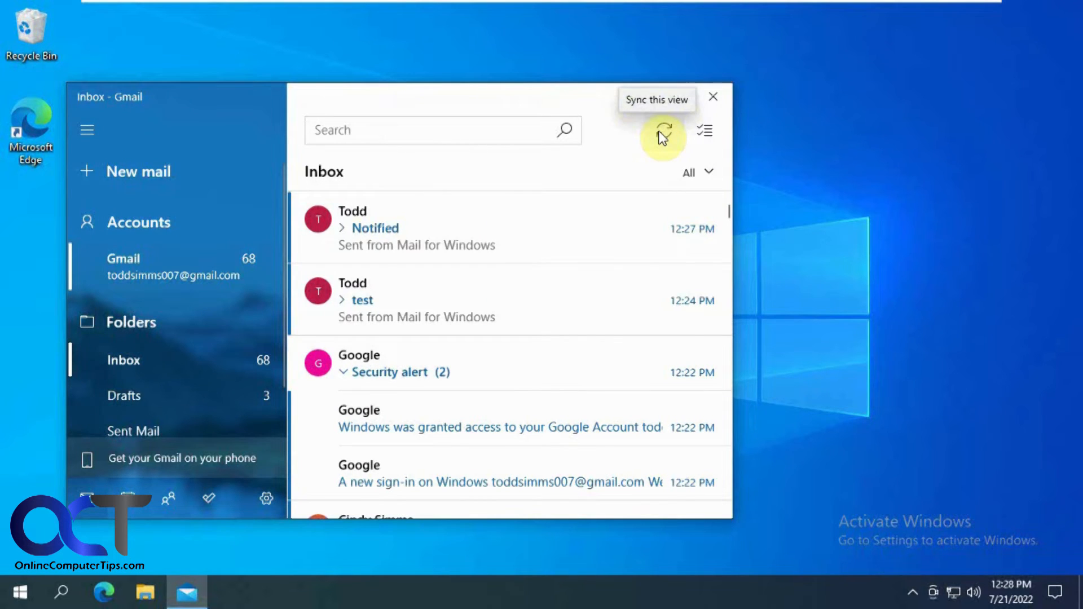
Sync the inbox so 'Notified 2' arrives and its toast notification stays on screen
click(662, 131)
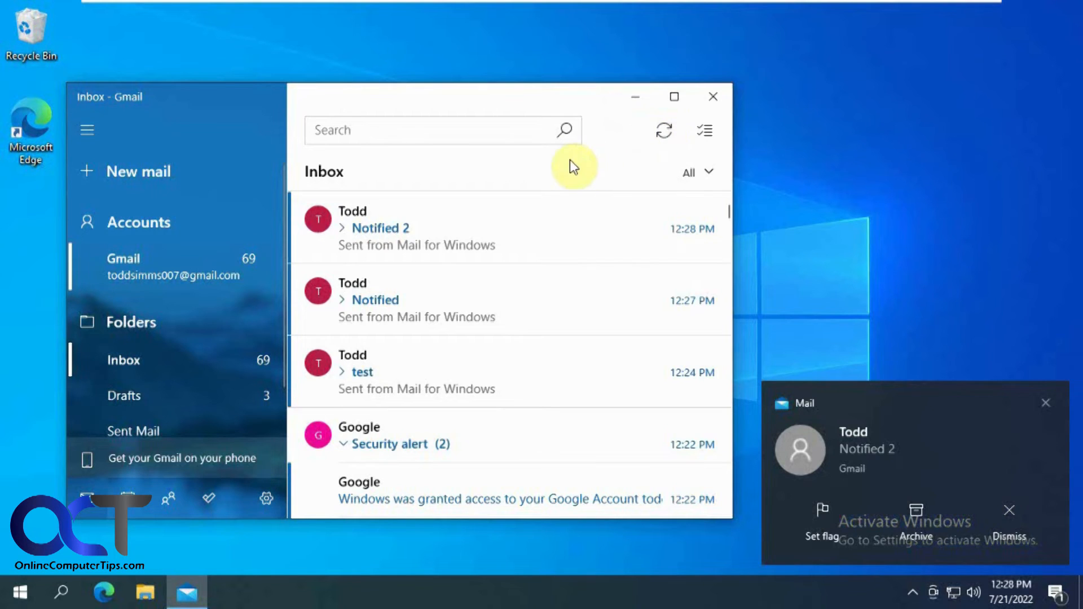
mouse_move(553, 183)
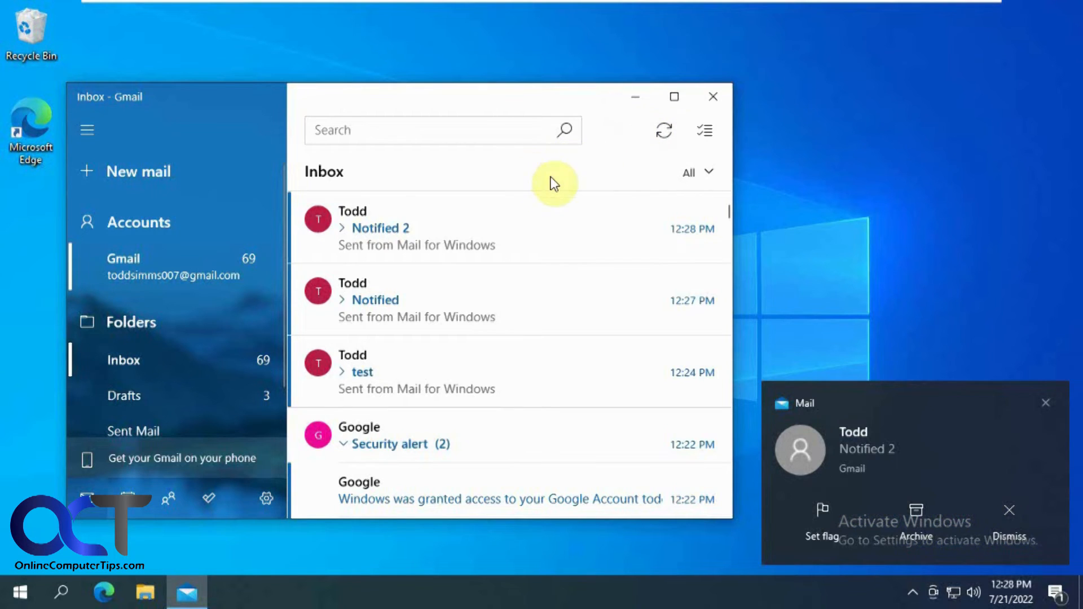
mouse_move(114, 580)
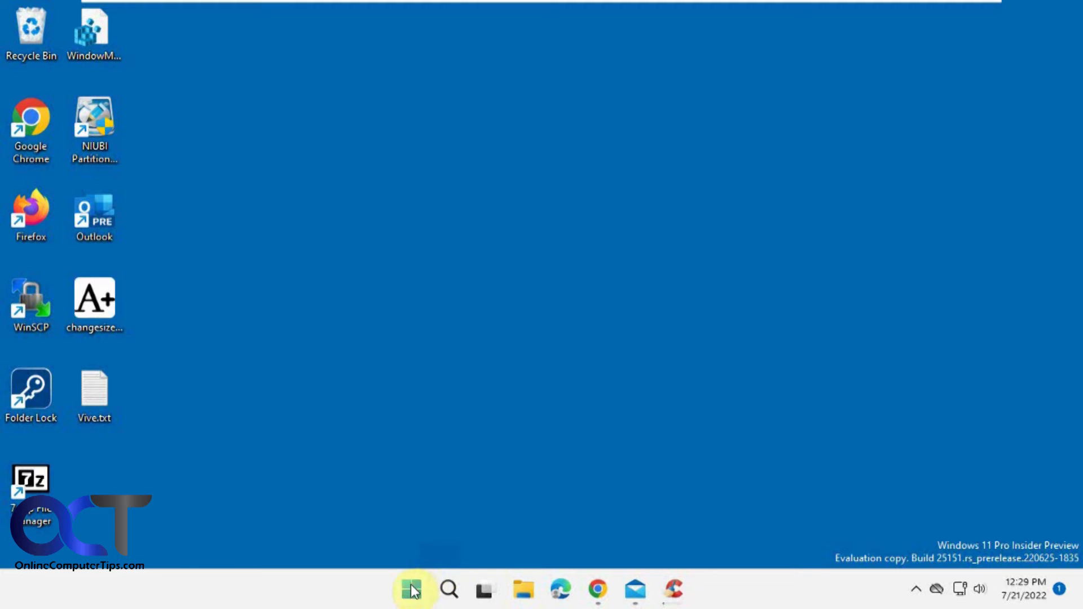
On Windows 11, check Accessibility Visual effects shows 'Dismiss notifications after' 5 minutes
click(411, 589)
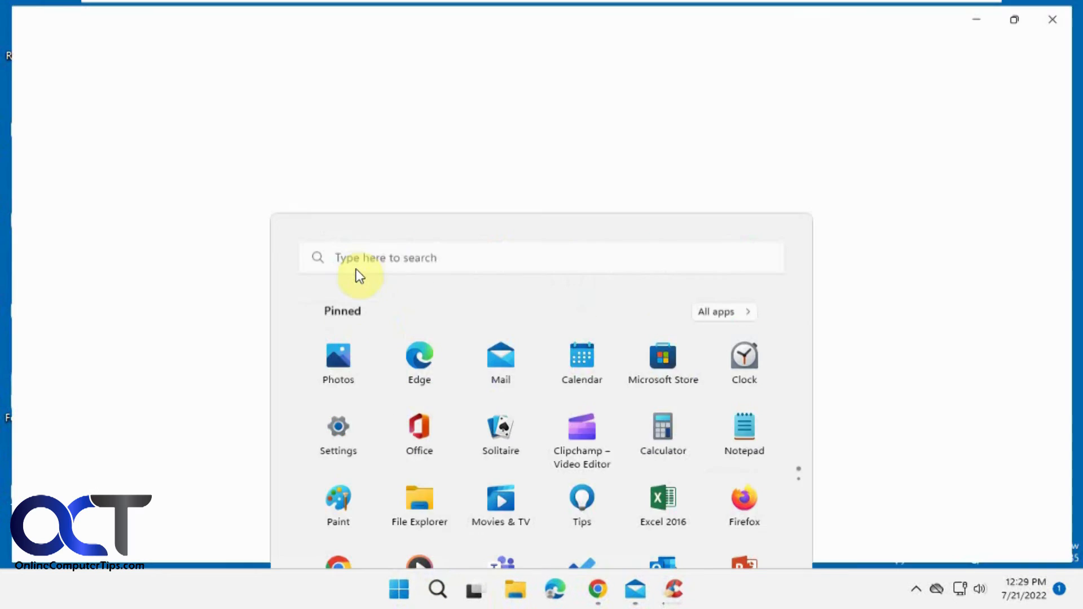
click(337, 427)
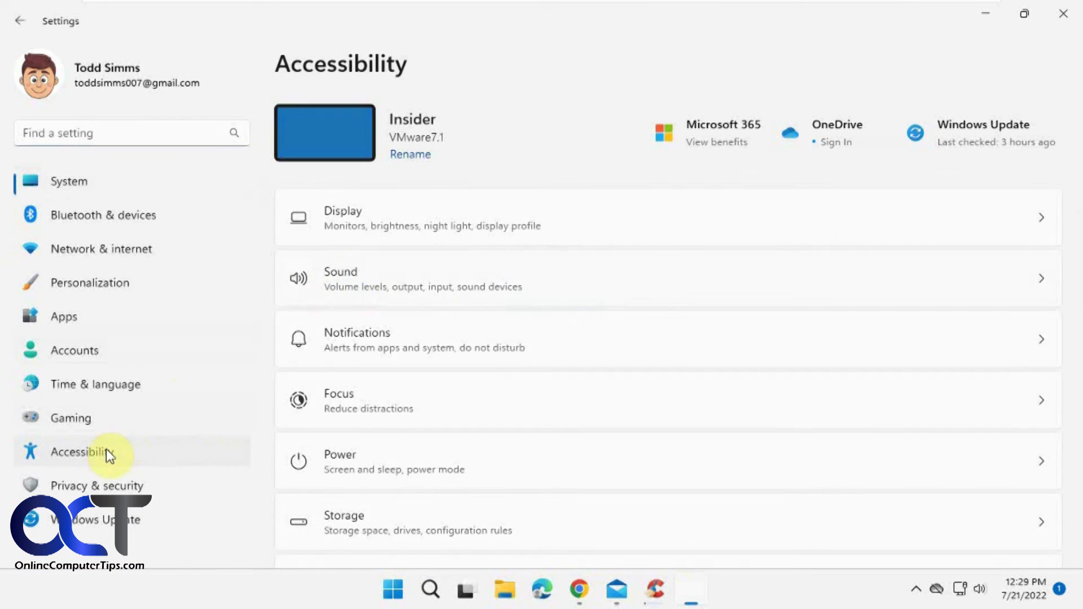
click(82, 451)
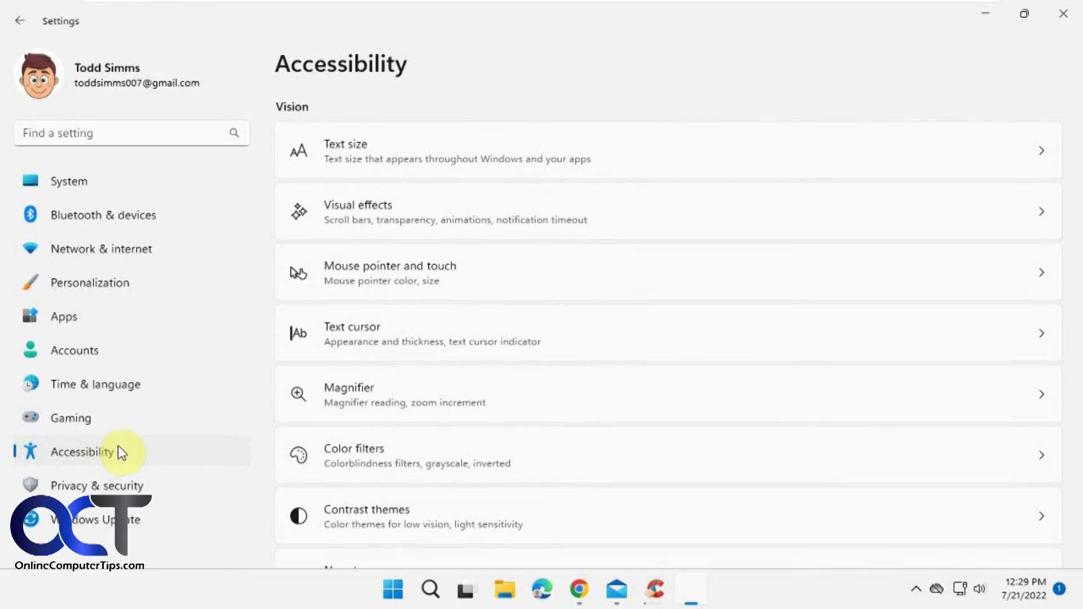
mouse_move(448, 218)
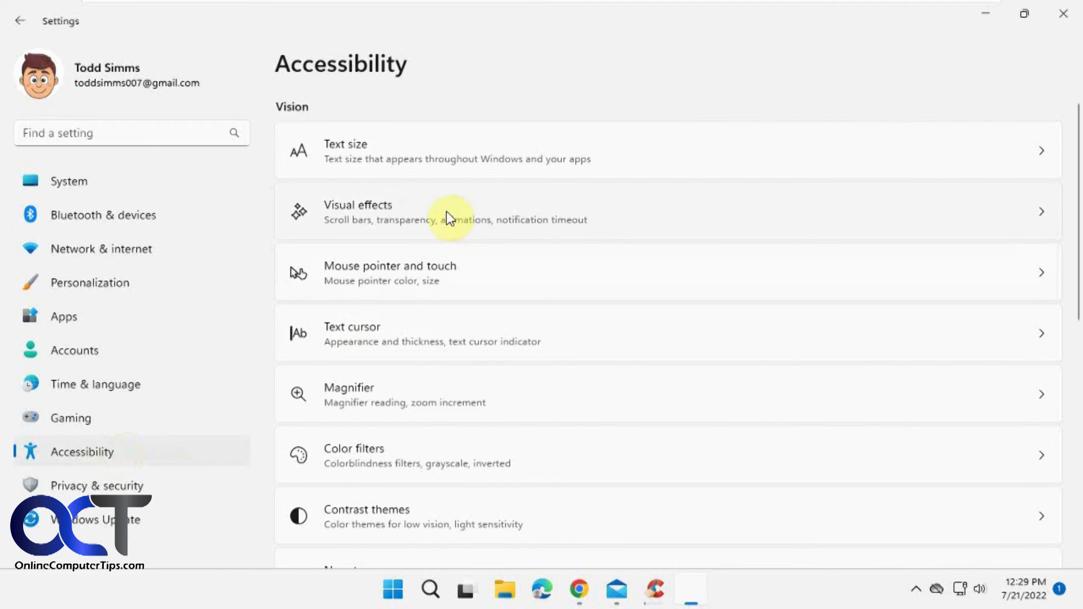
click(455, 212)
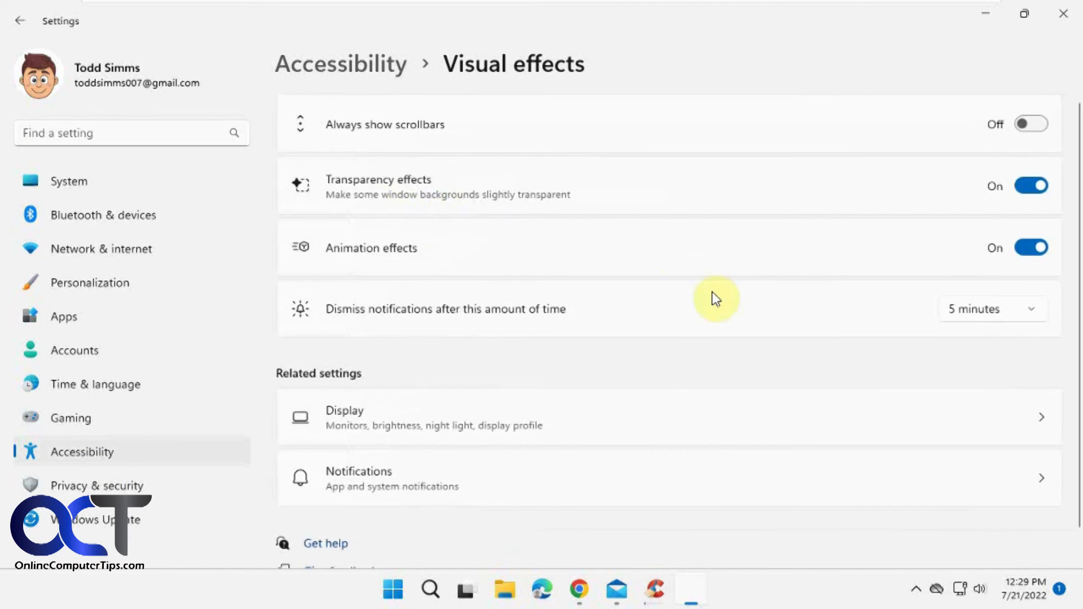
mouse_move(981, 316)
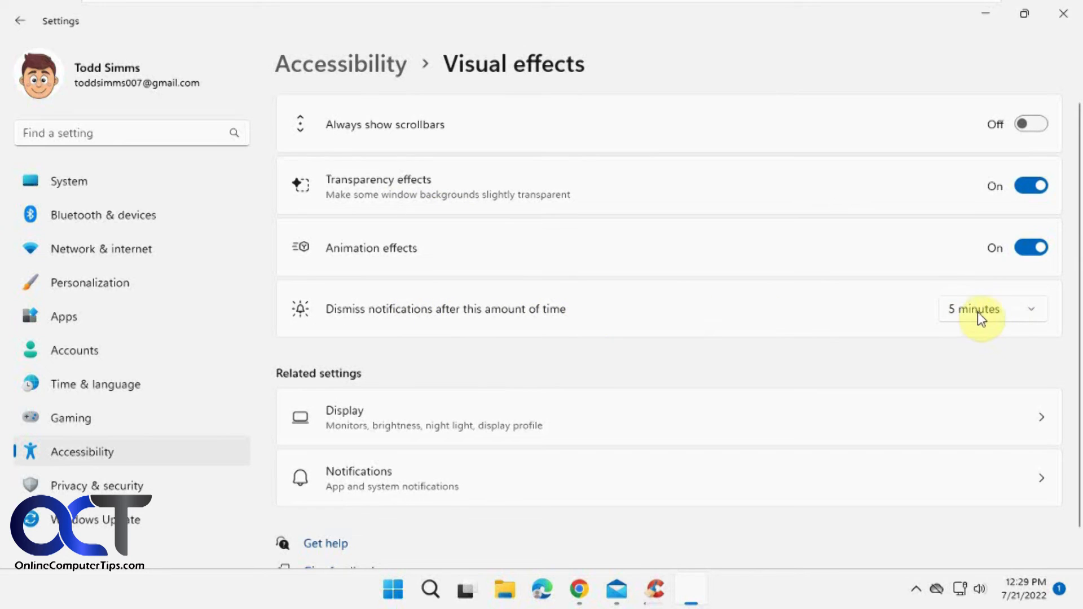
mouse_move(918, 136)
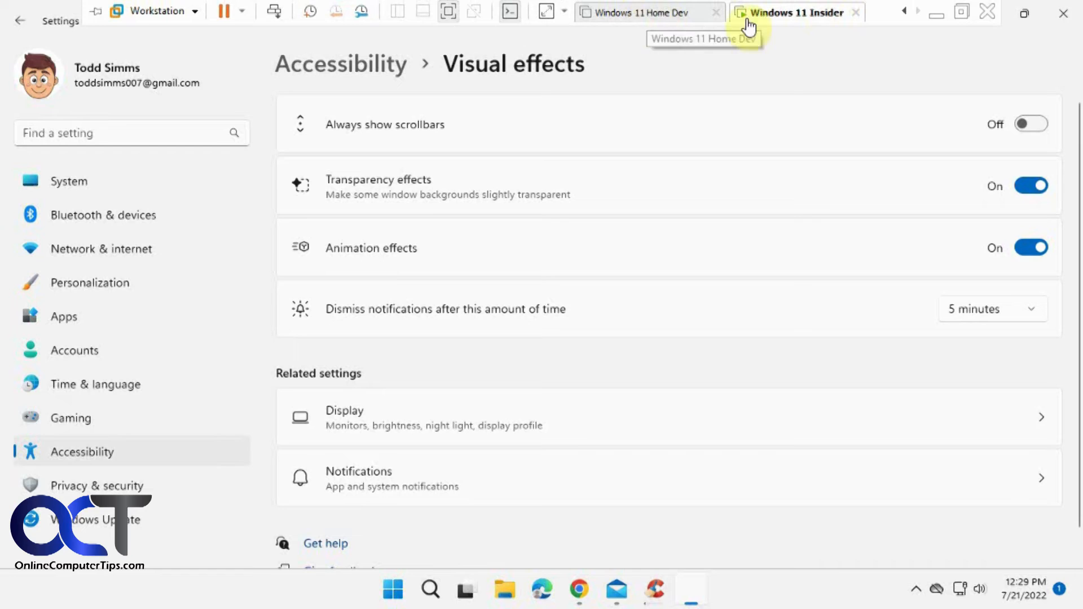
Switch to the Windows 10 virtual machine and bring up its Settings home
click(184, 592)
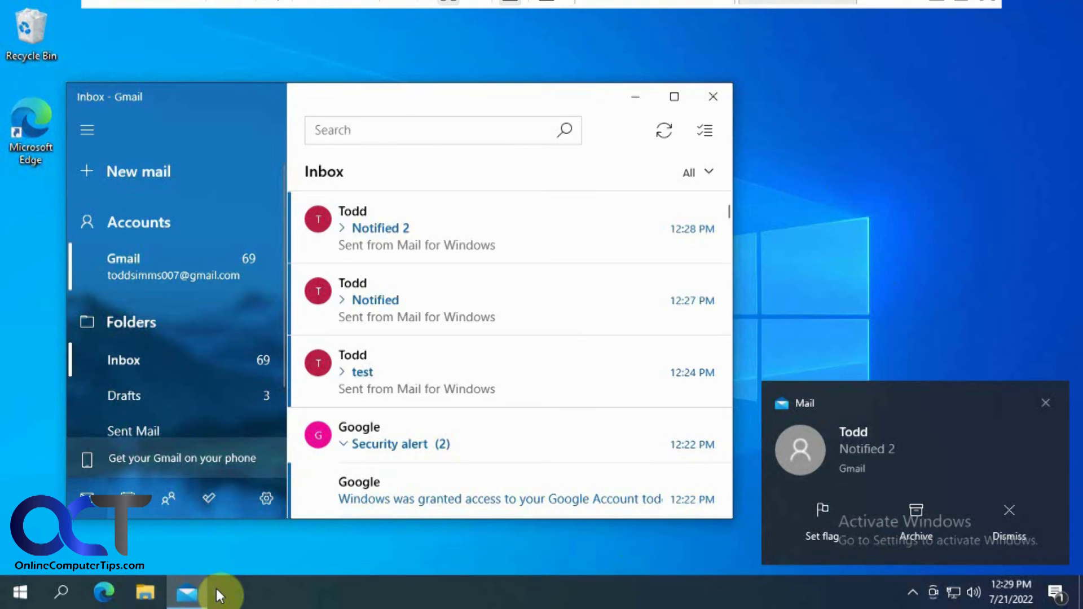
click(13, 593)
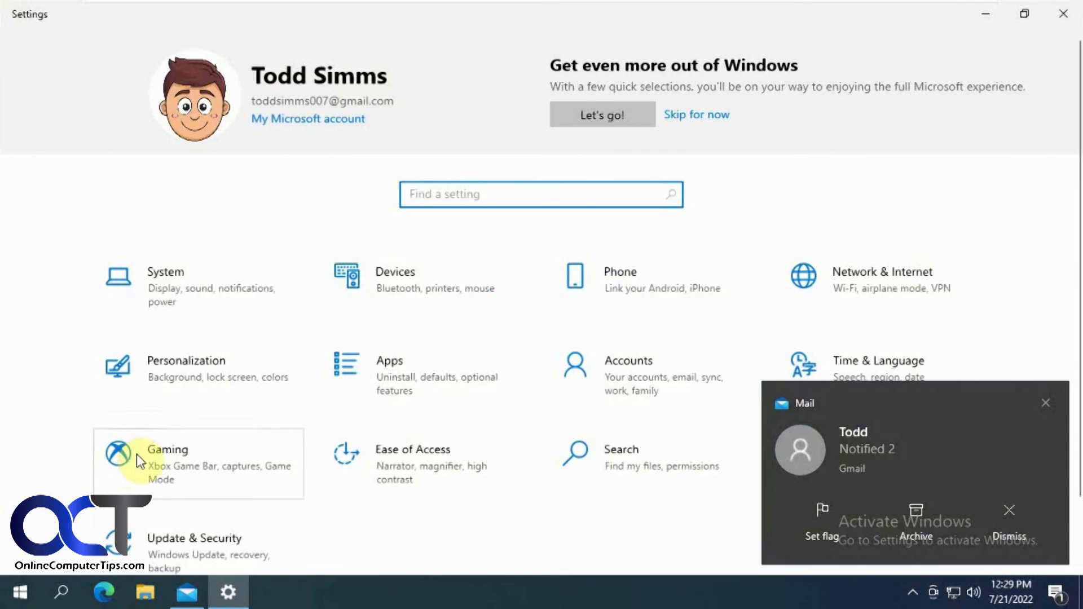
In Ease of Access Display, verify 'Show notifications for' reads 5 minutes
click(413, 456)
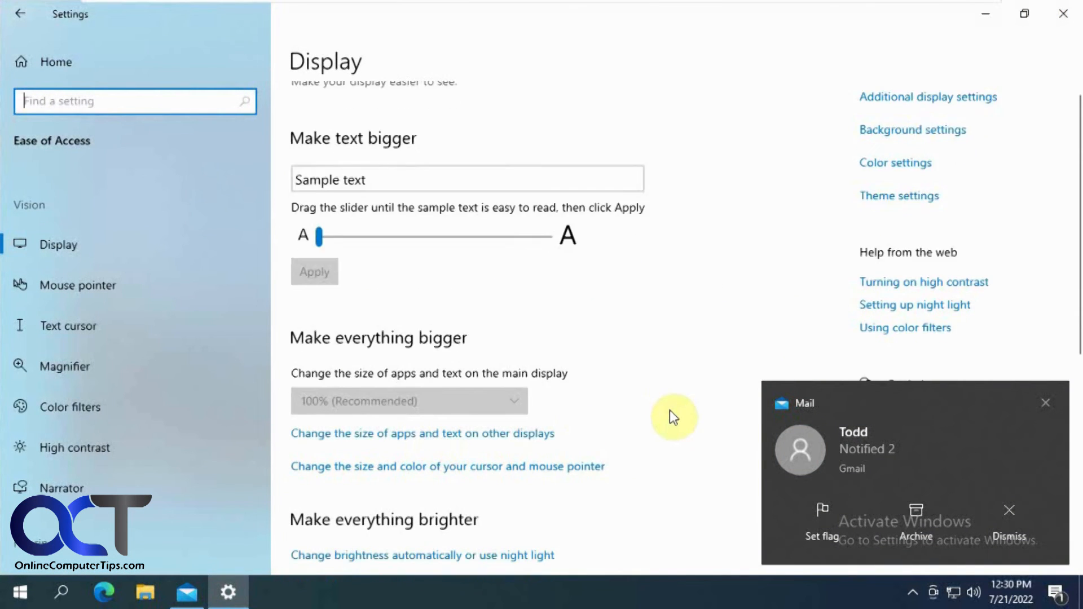
scroll(down, 3)
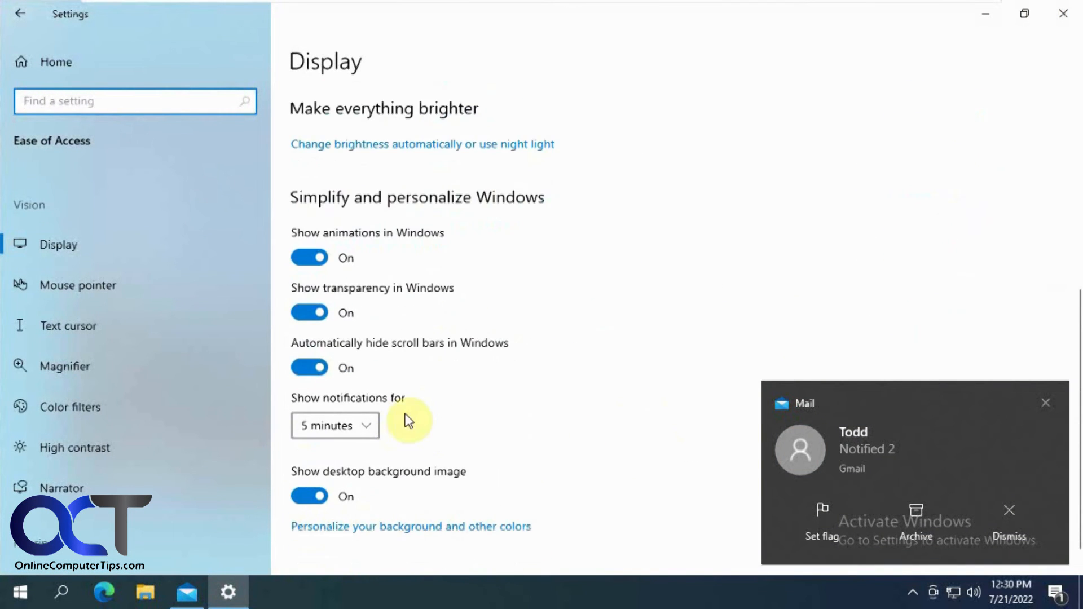
mouse_move(462, 416)
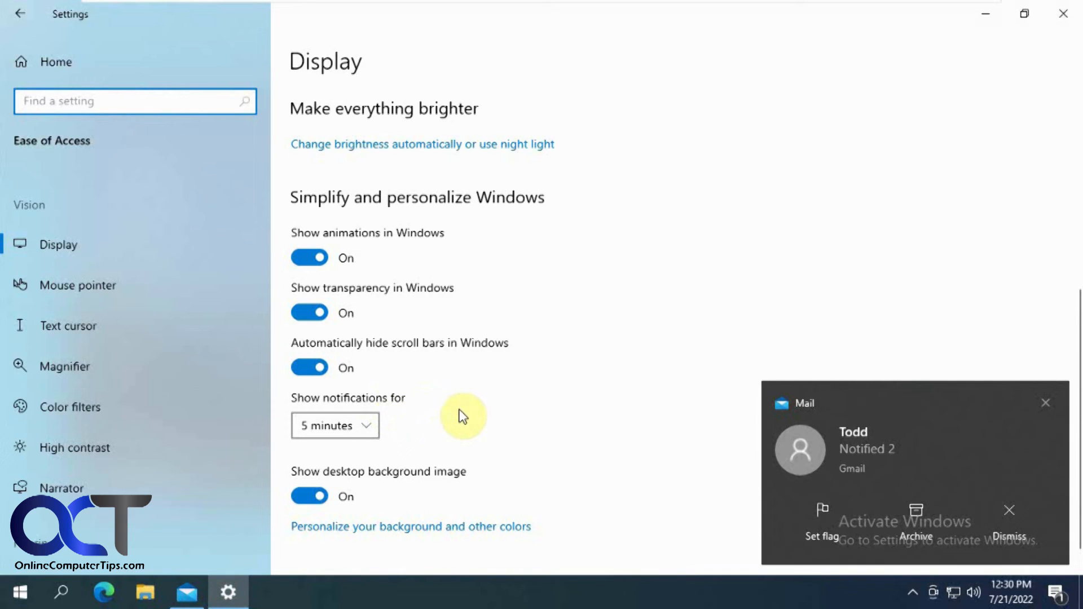
mouse_move(839, 358)
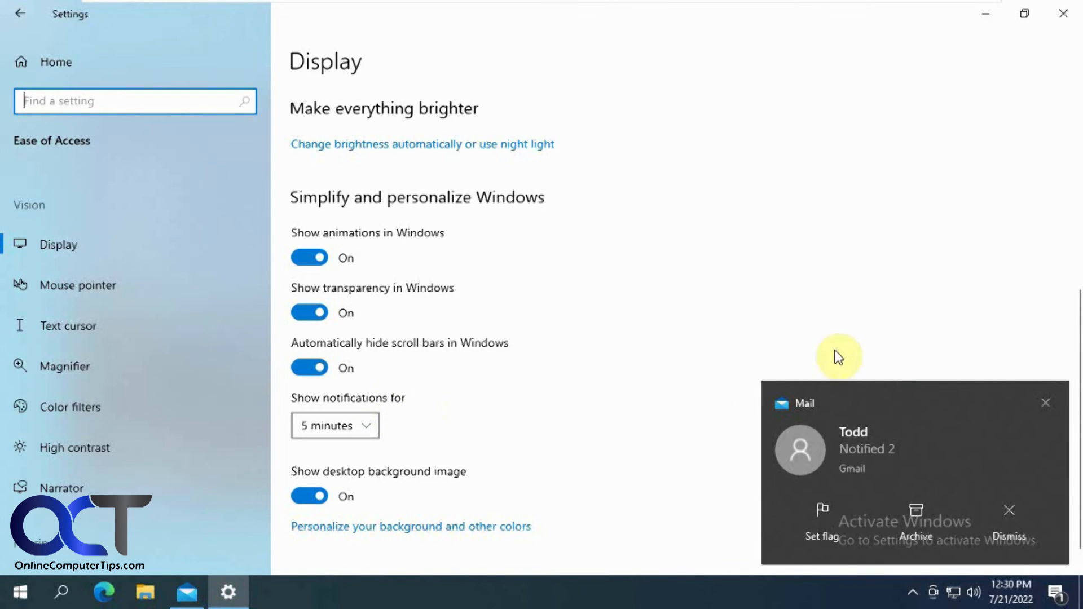
mouse_move(1050, 403)
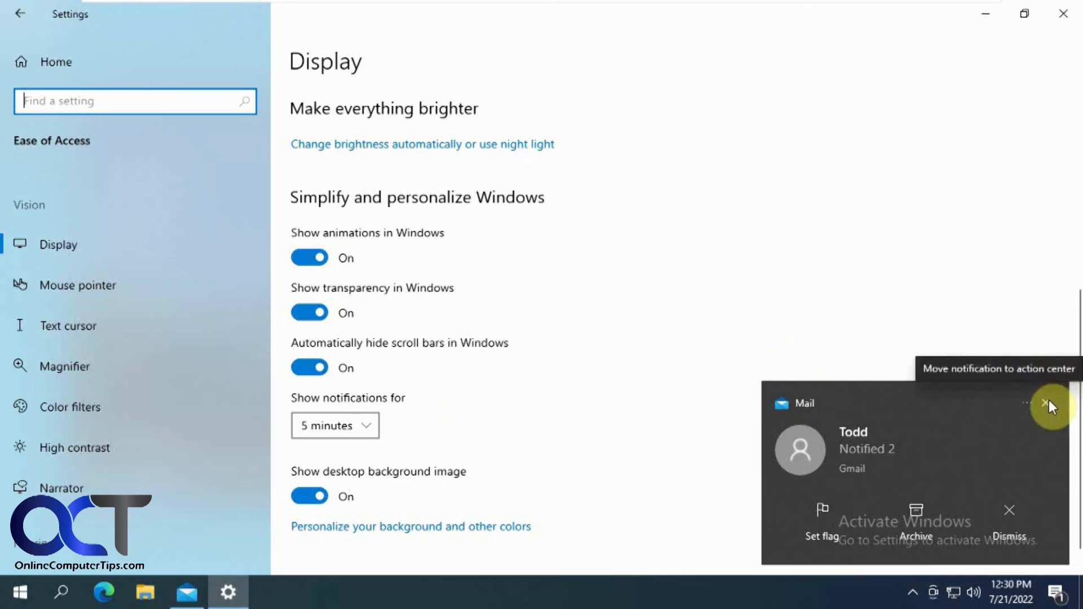
mouse_move(973, 325)
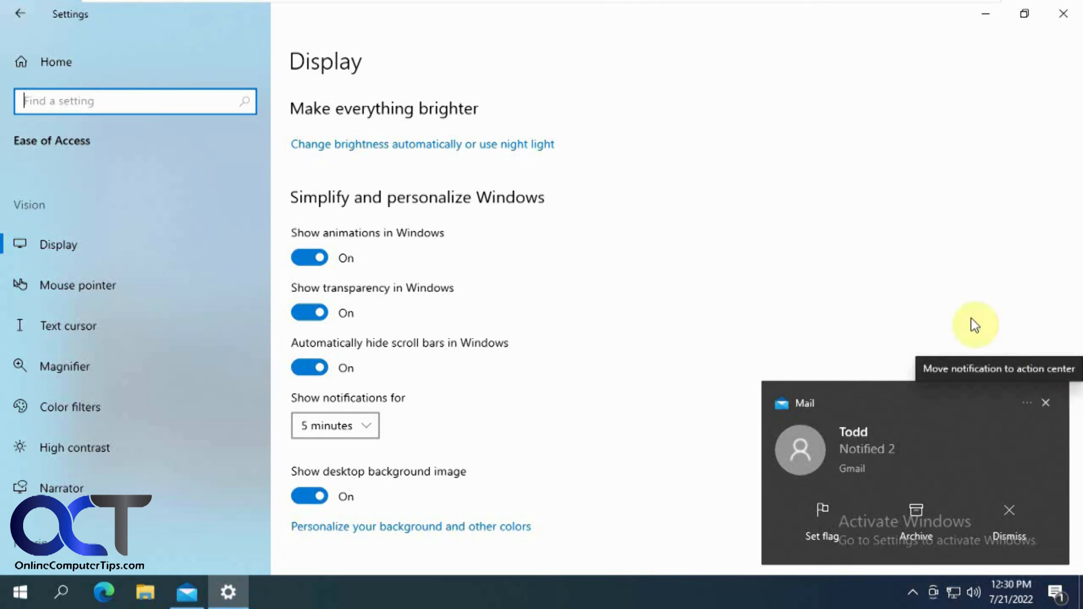
mouse_move(910, 217)
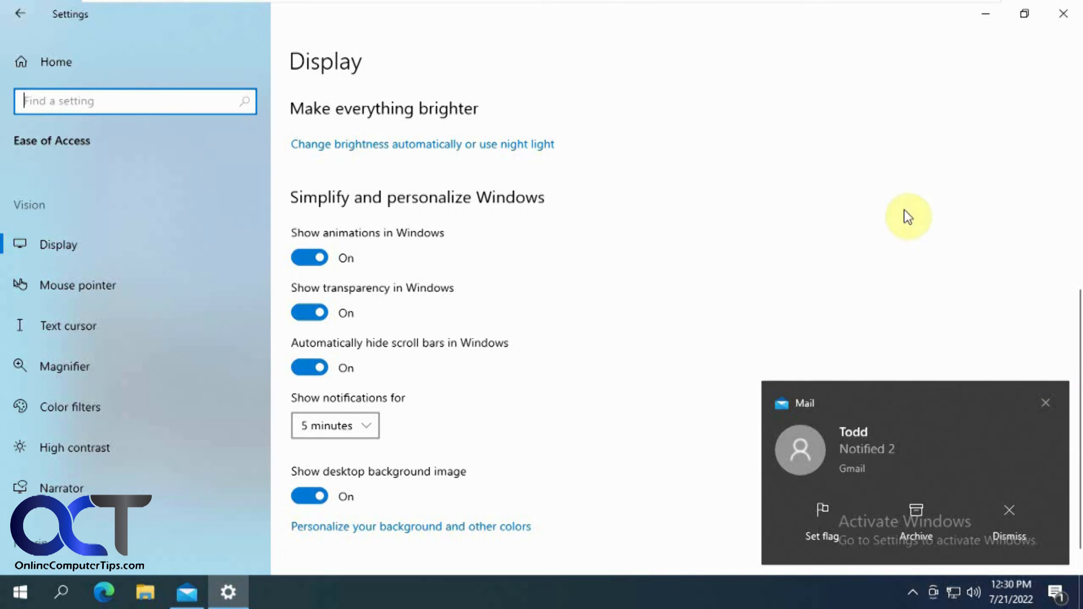
mouse_move(804, 217)
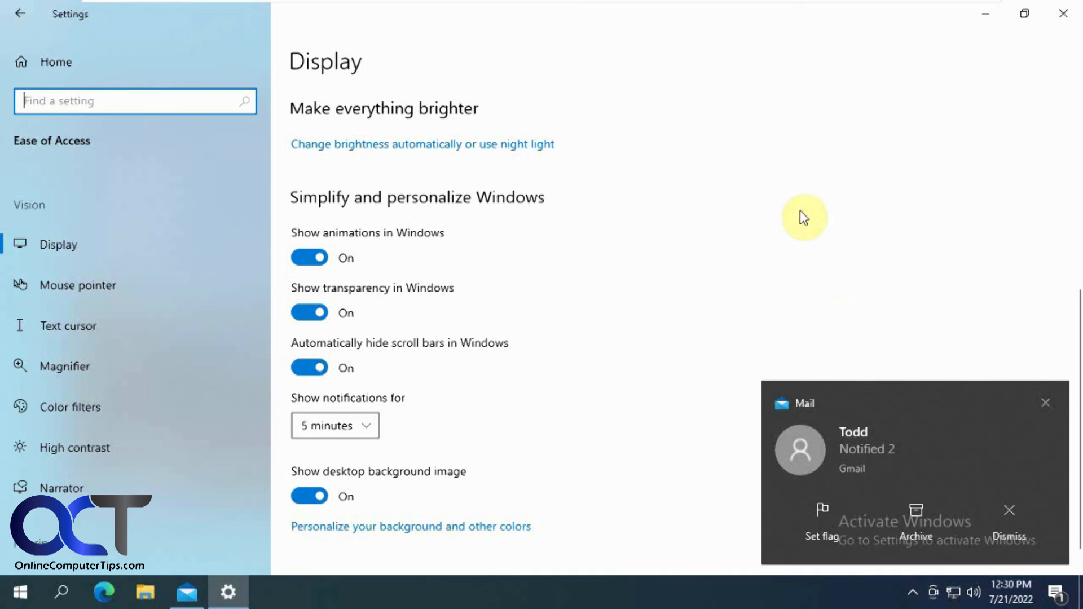
mouse_move(469, 427)
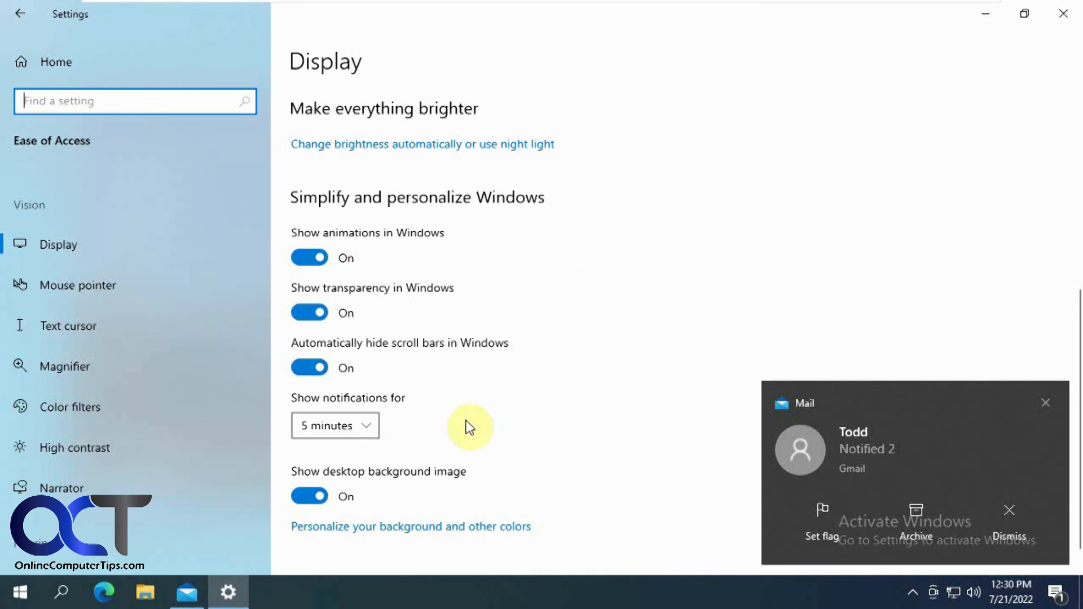
mouse_move(595, 386)
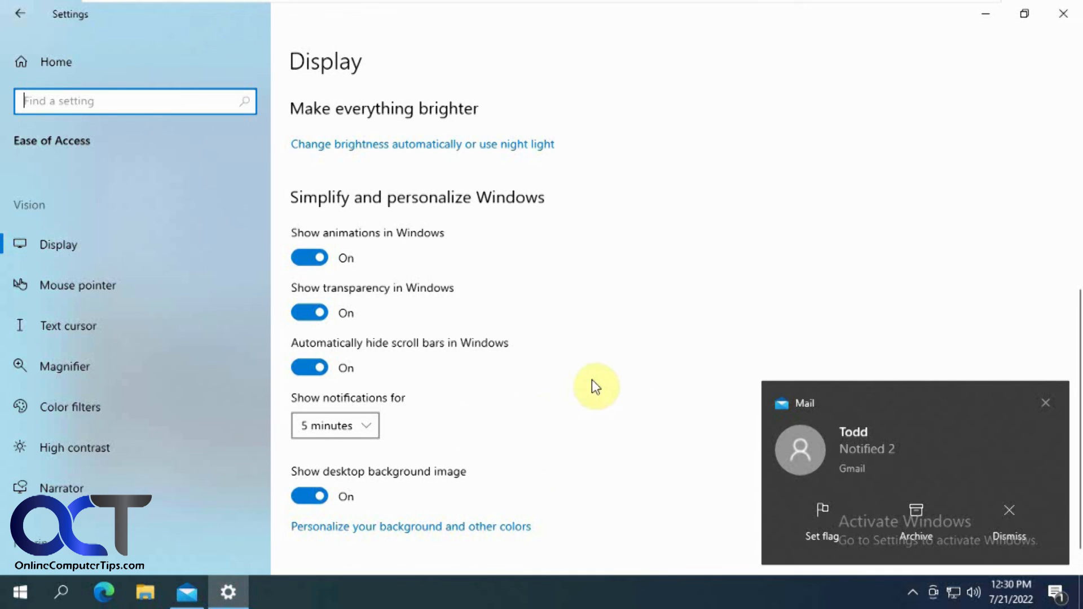
mouse_move(608, 383)
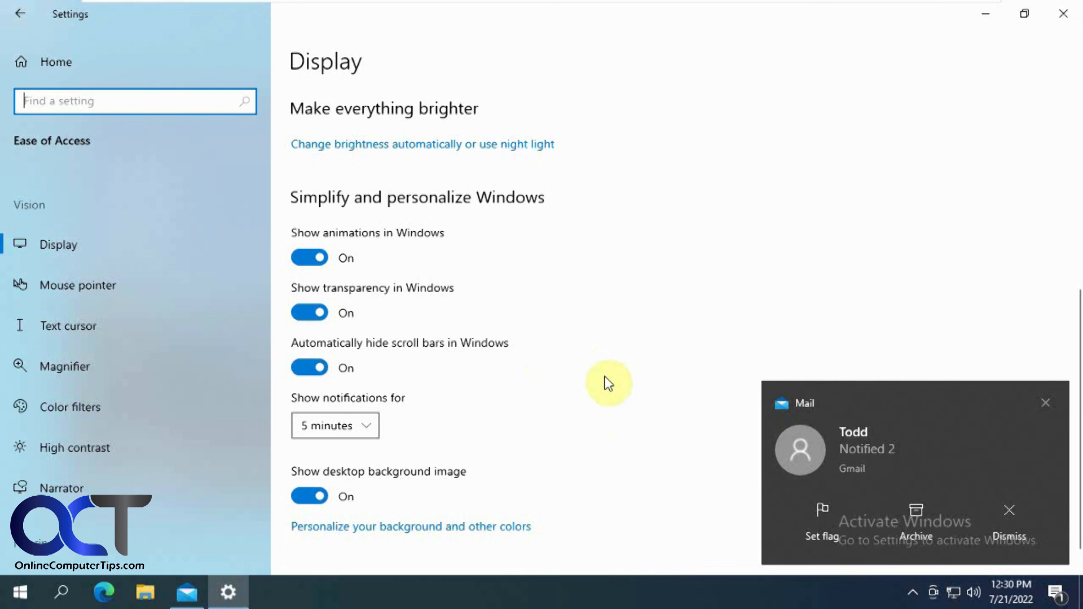